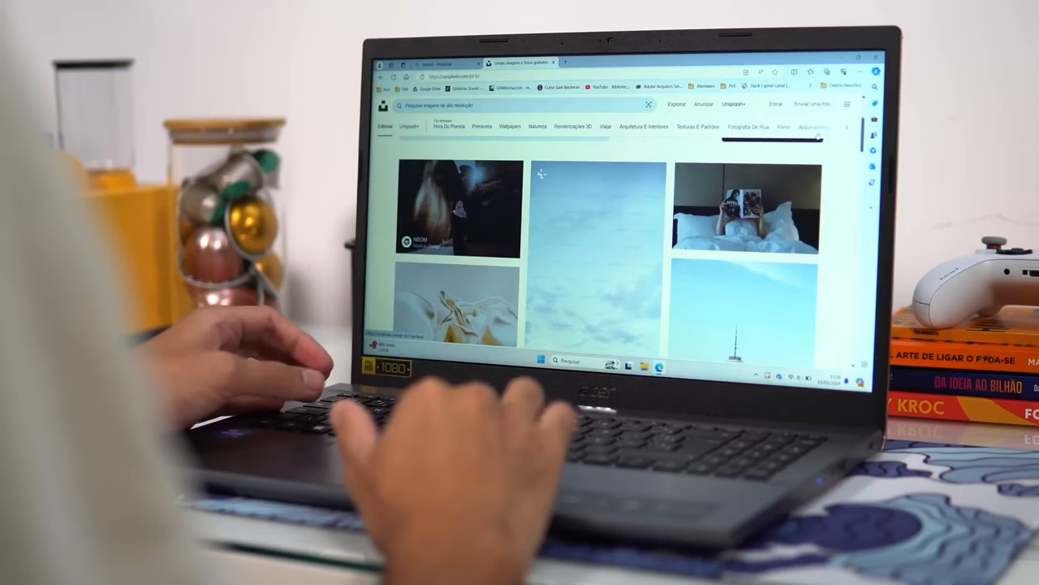
pyautogui.scroll(-3)
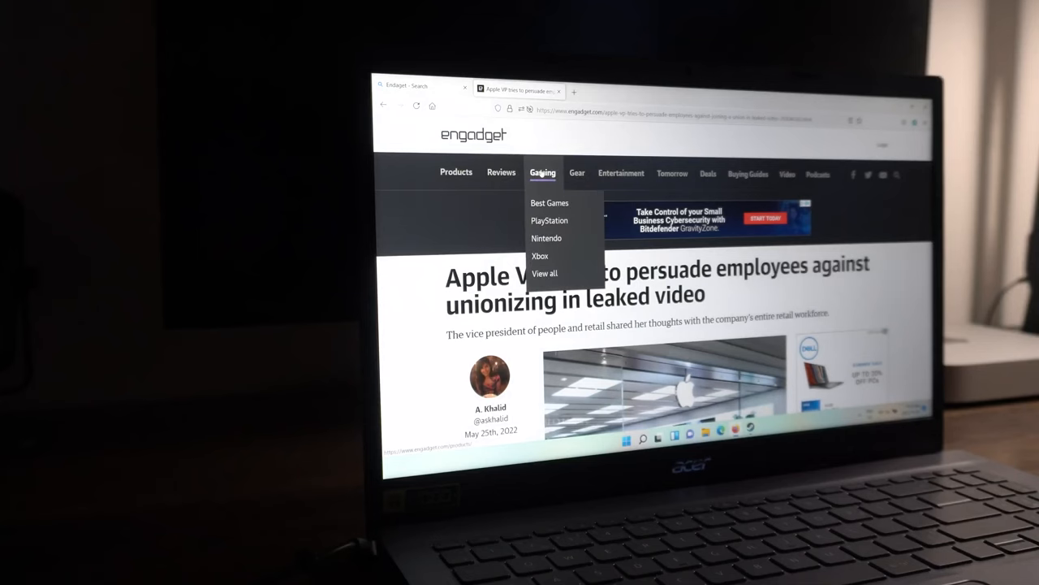
pyautogui.click(549, 203)
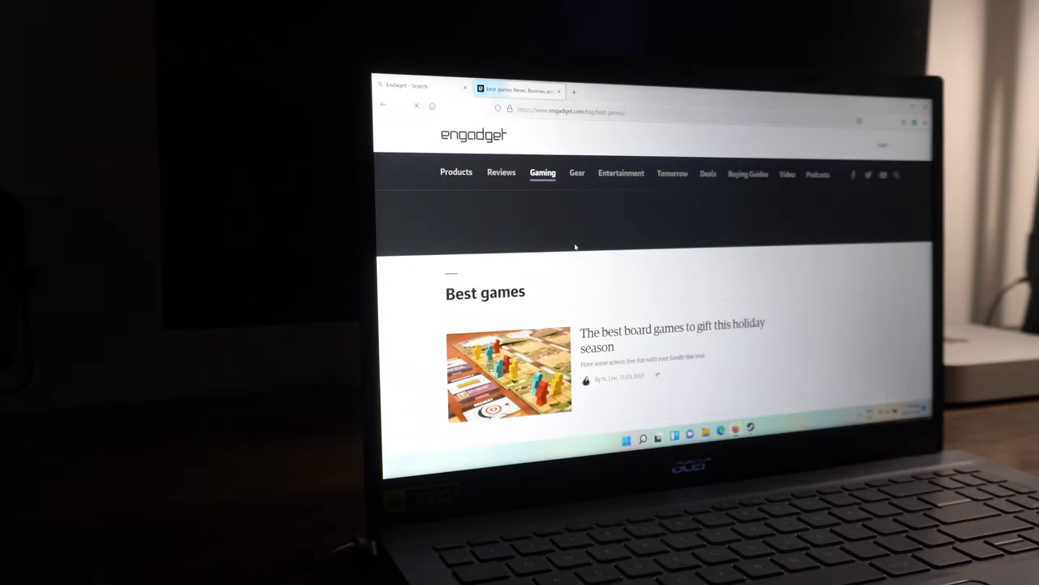
pyautogui.scroll(-3)
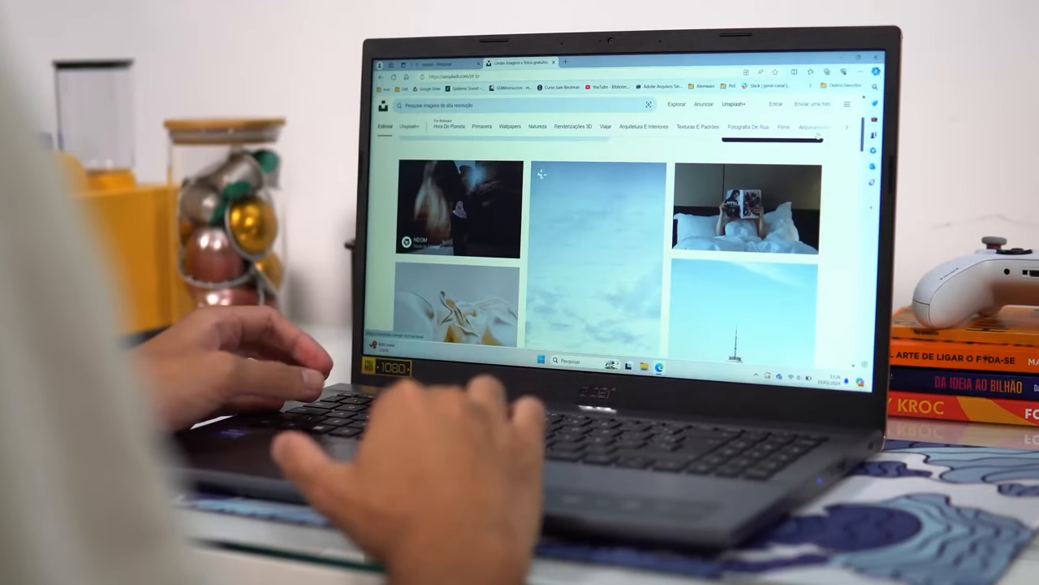
pyautogui.scroll(-3)
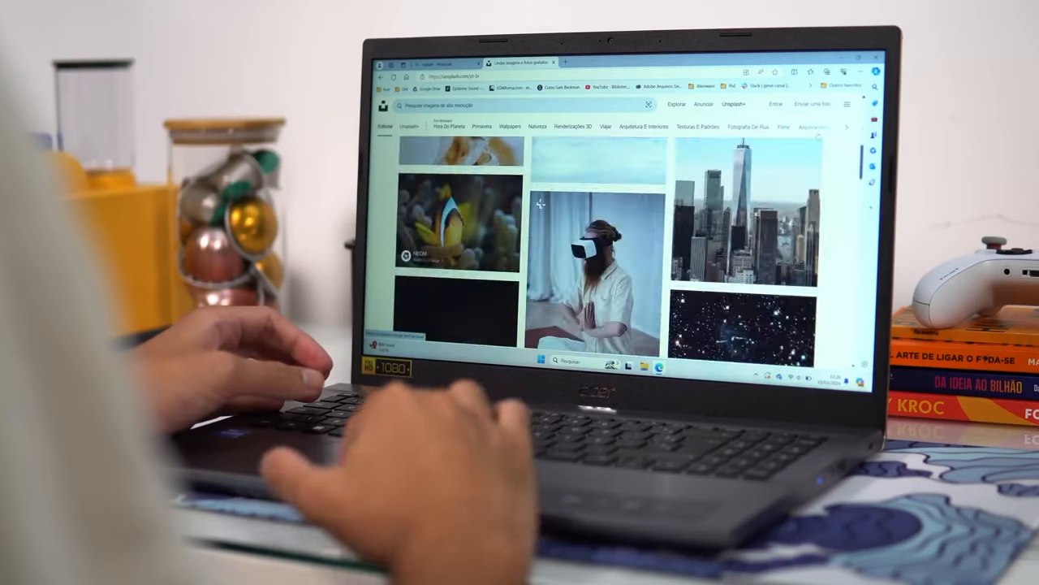